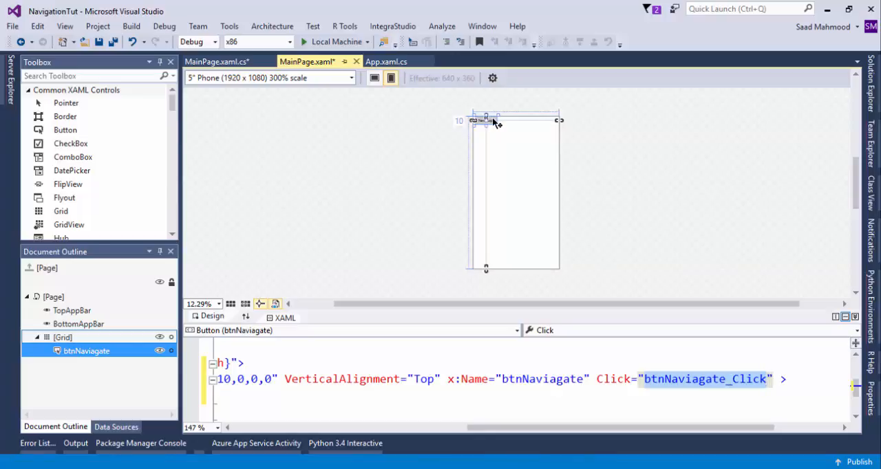
Step: Generate the btnNaviagate_Click handler and add a Blank Page named BlankPage1 to NavigationTut
double_click(704, 379)
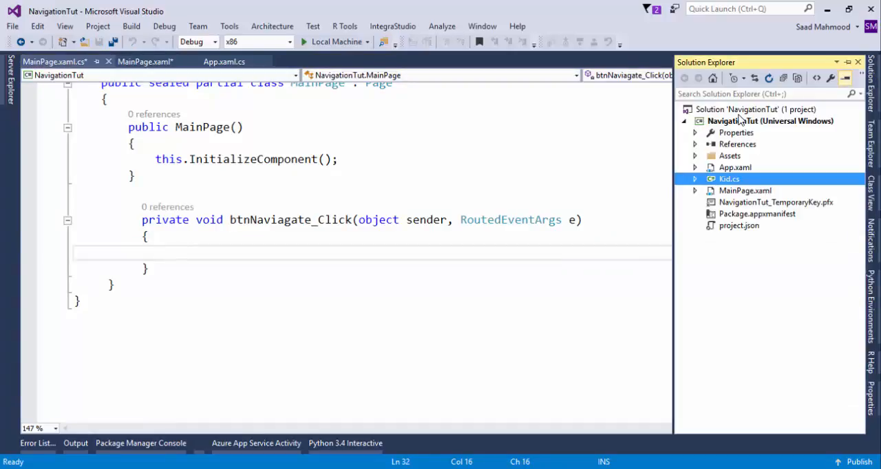
right_click(769, 121)
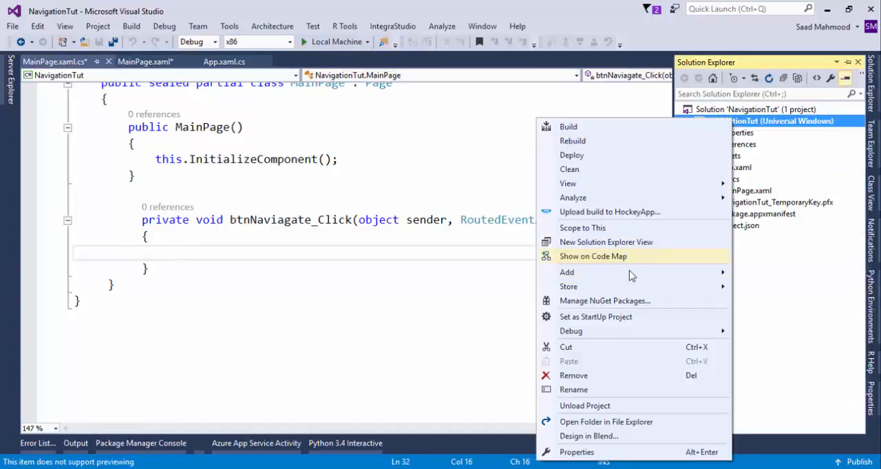
left_click(566, 271)
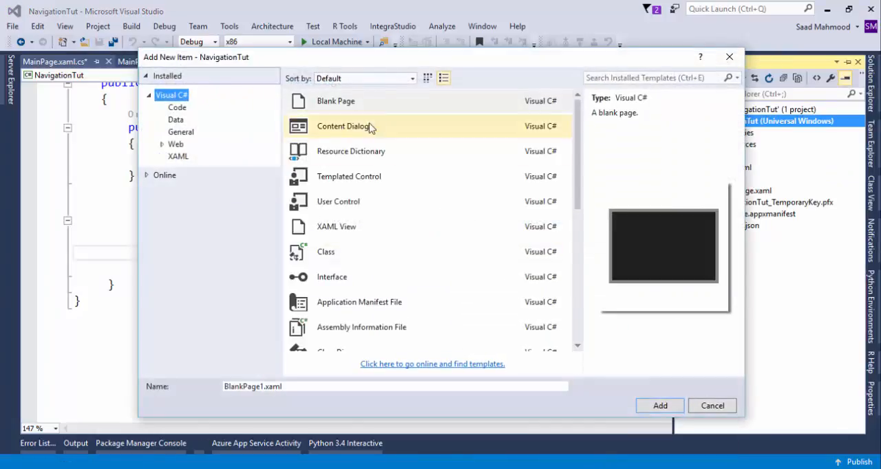
left_click(335, 102)
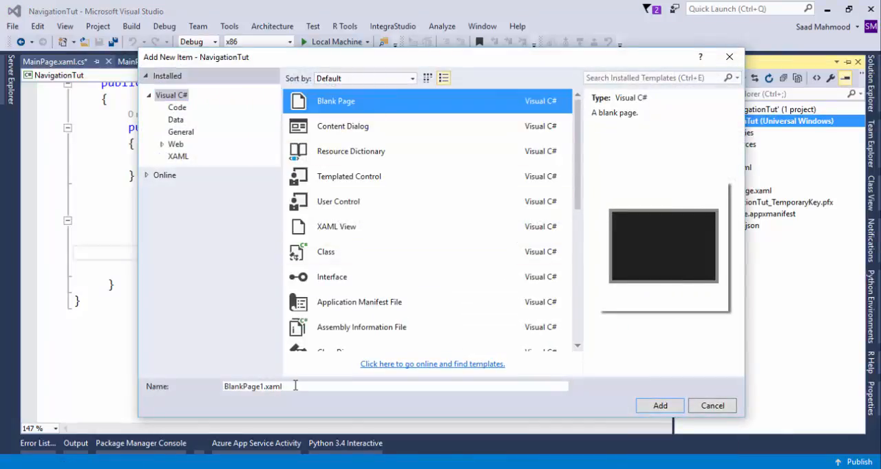
left_click(659, 406)
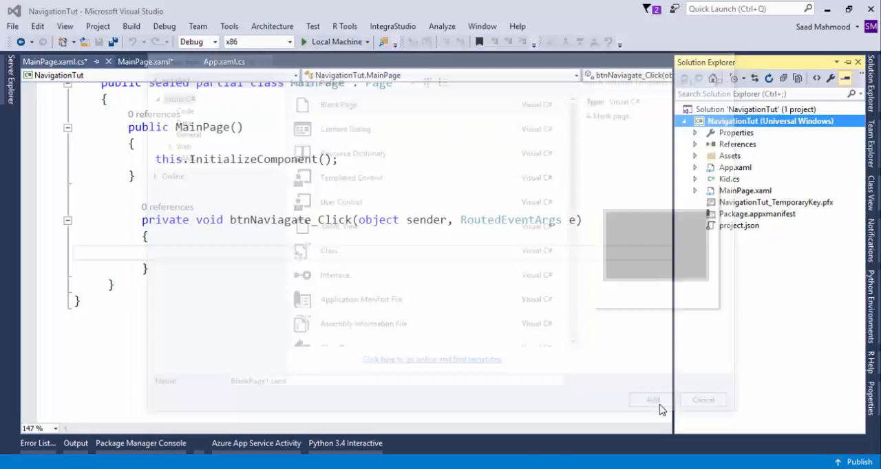
left_click(652, 399)
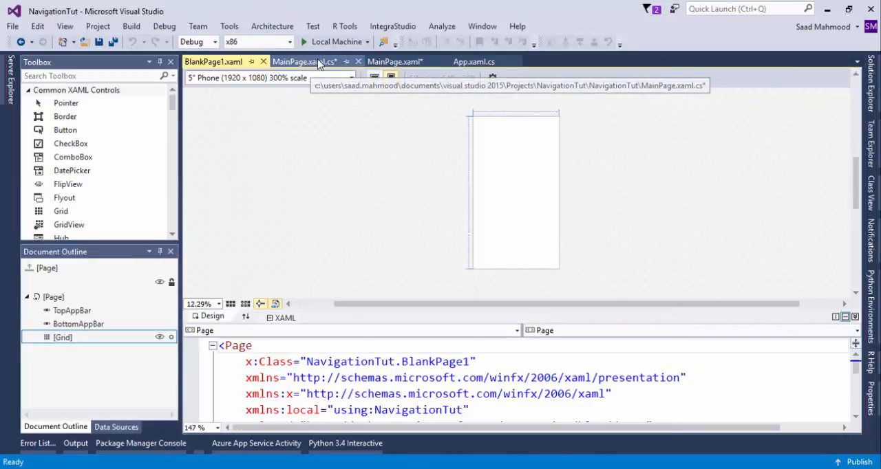
Step: In MainPage.xaml.cs, add this.Frame.Navigate(typeof(BlankPage1)); inside btnNaviagate_Click
left_click(303, 61)
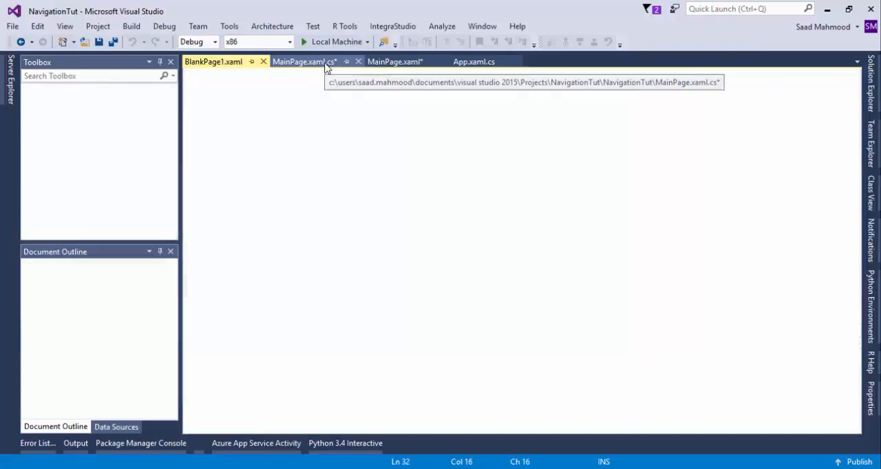
type("this")
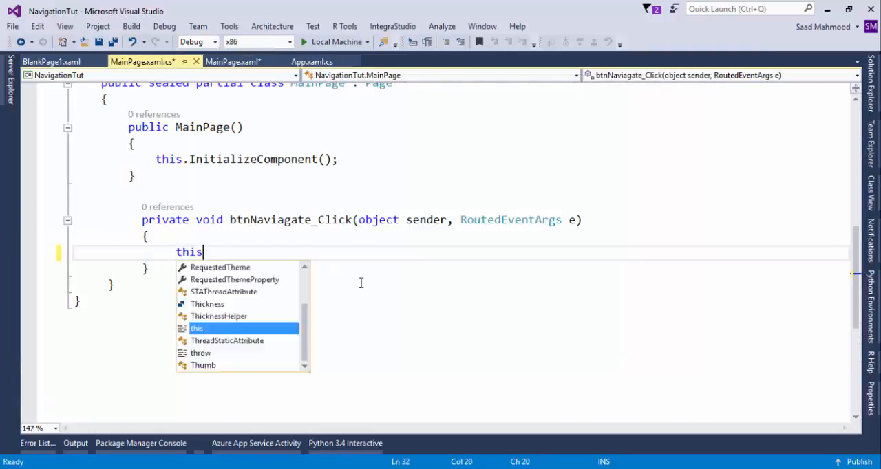
type(".Frame.navigate(")
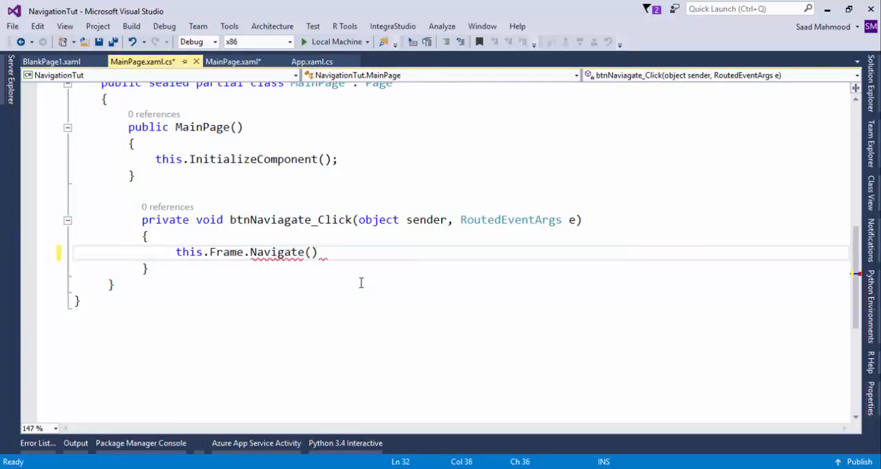
type("typeof")
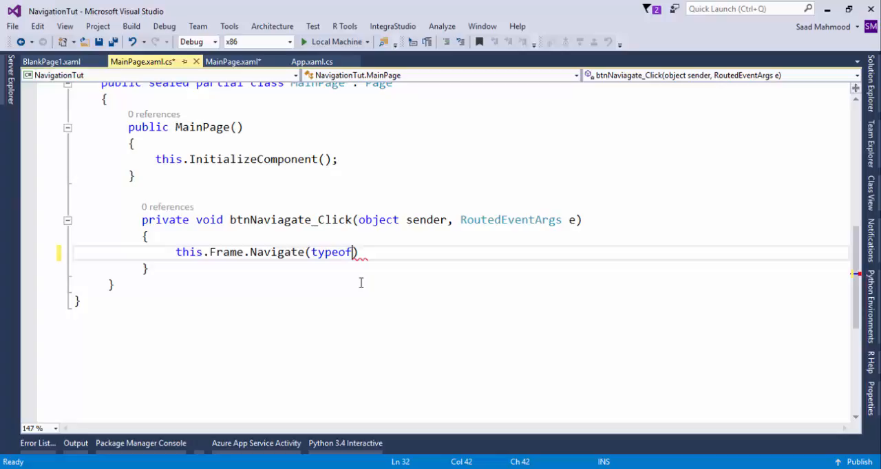
type("bal")
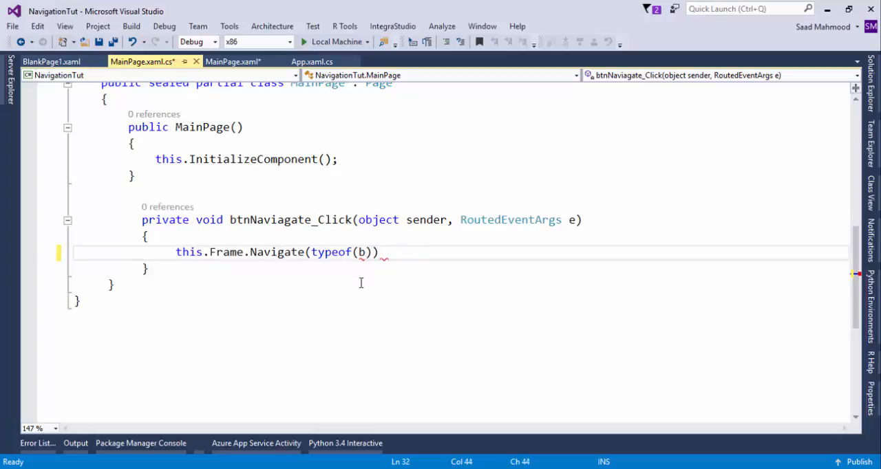
type("lankPage1")
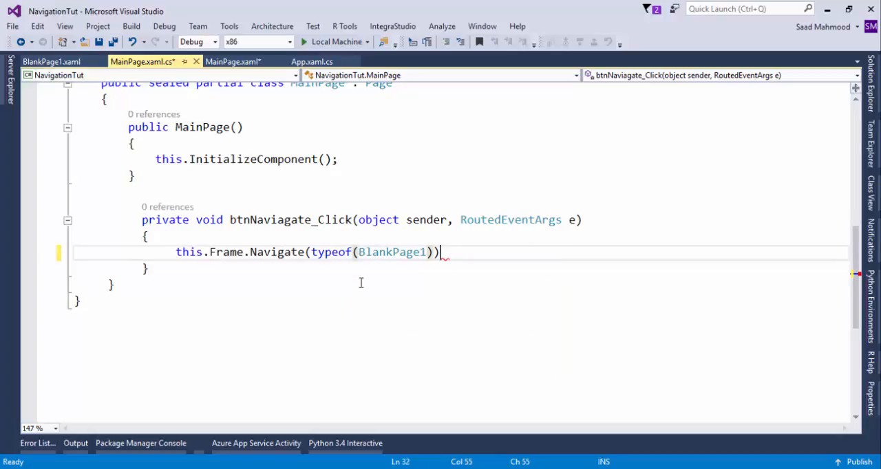
type(";")
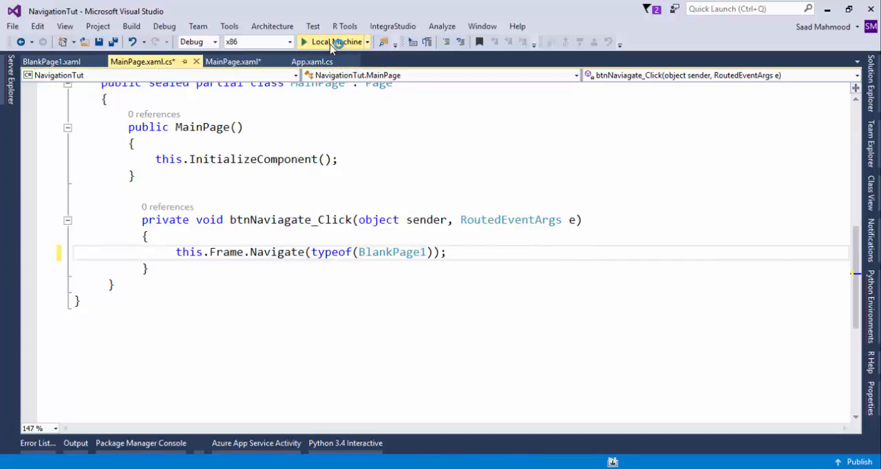
Step: Build and debug NavigationTut on Local Machine
left_click(333, 42)
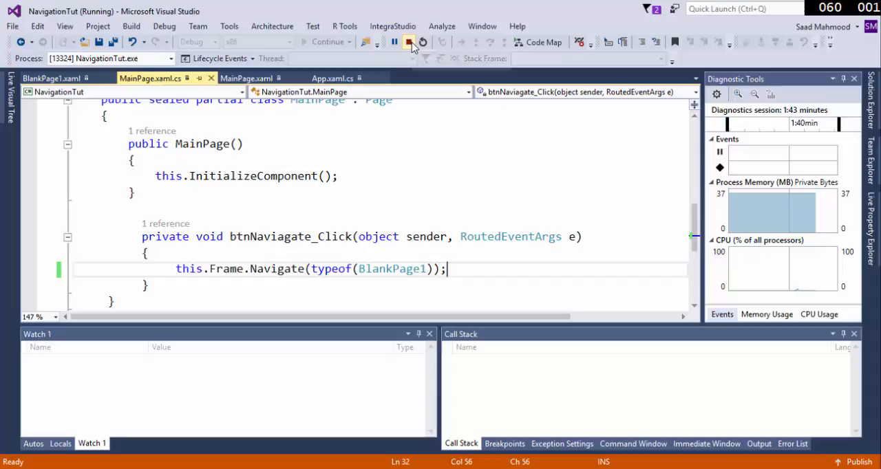
Step: Stop debugging and scroll App.xaml.cs down to the OnLaunched frame-rate counter code
left_click(410, 42)
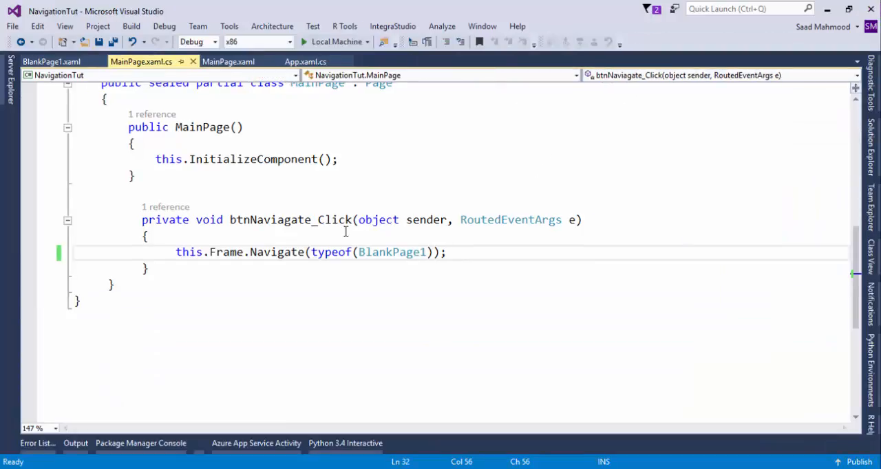
mouse_move(660, 112)
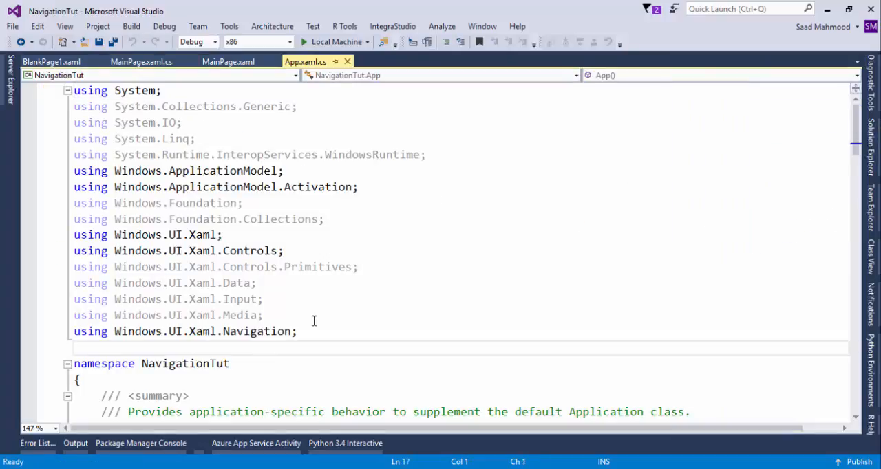
scroll("down", 3)
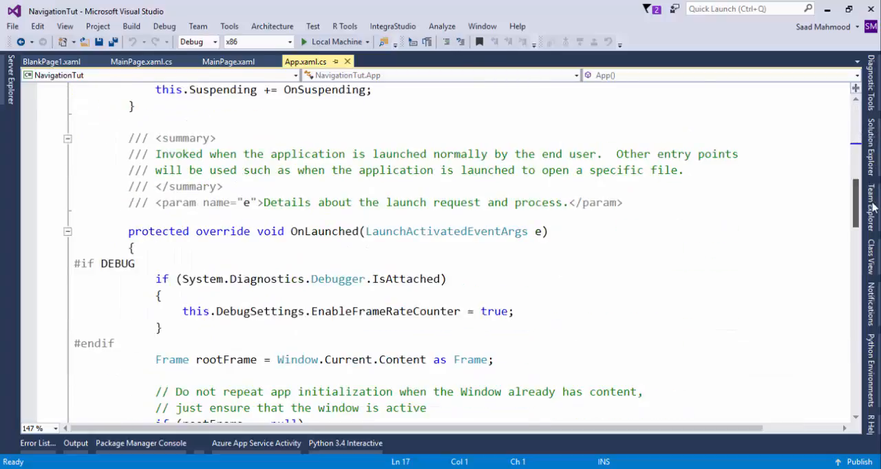
scroll("down", 3)
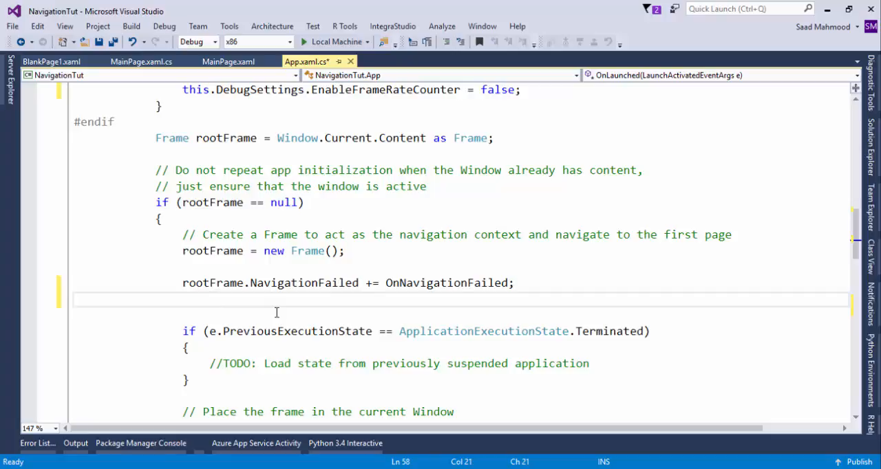
Step: Hook rootFrame.Navigated += to a generated RootFrame_Navigated handler and begin typing SystemNavigationManager
type("root")
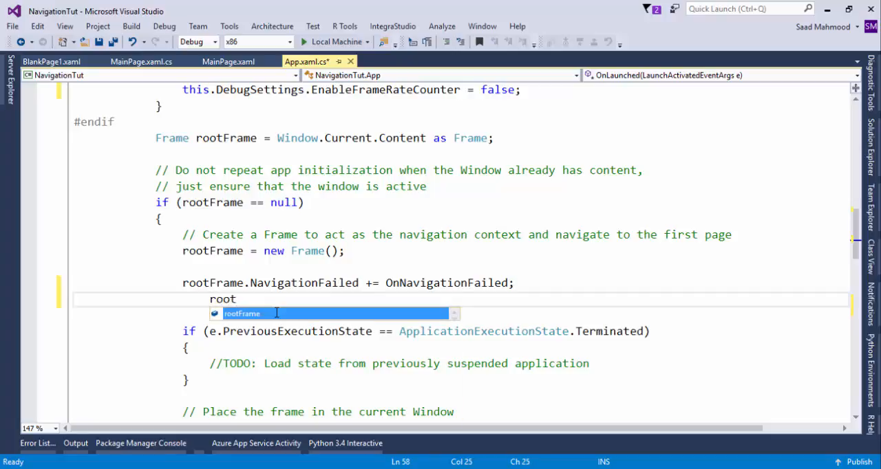
type(".navo")
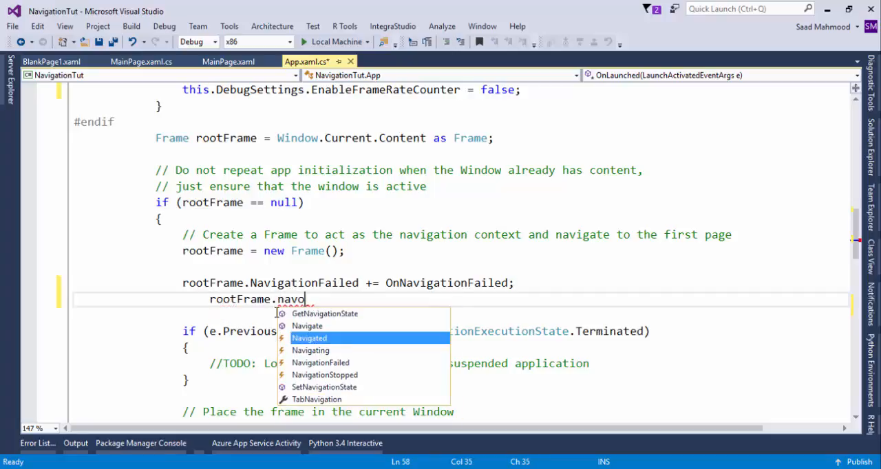
key("Tab")
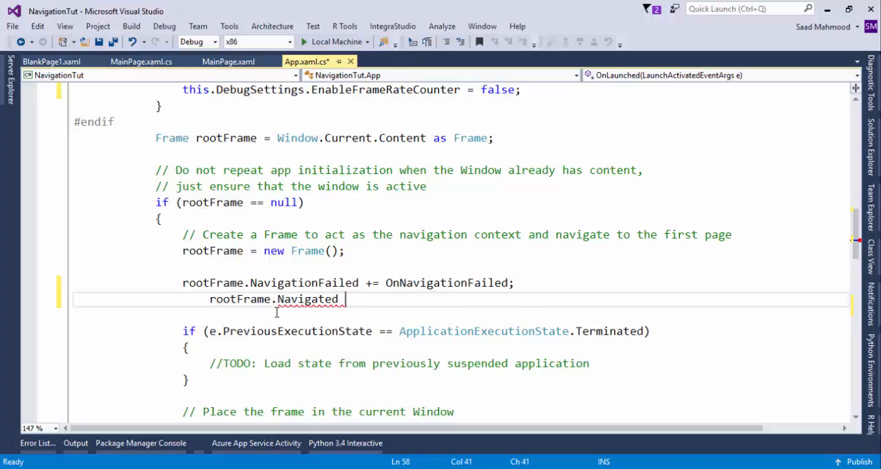
type("+=")
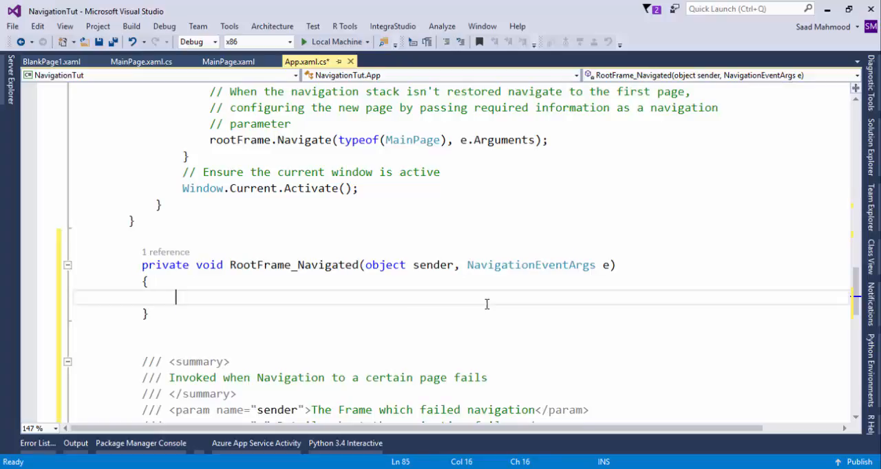
type("System")
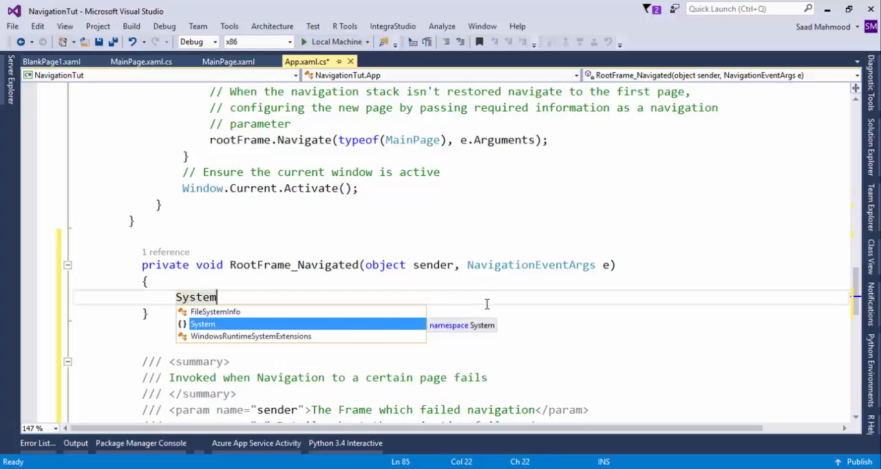
type("Navig")
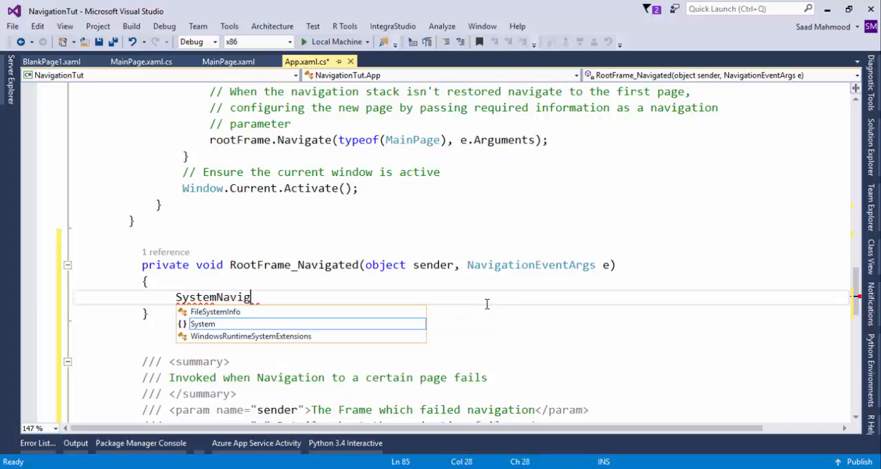
type("ationManager")
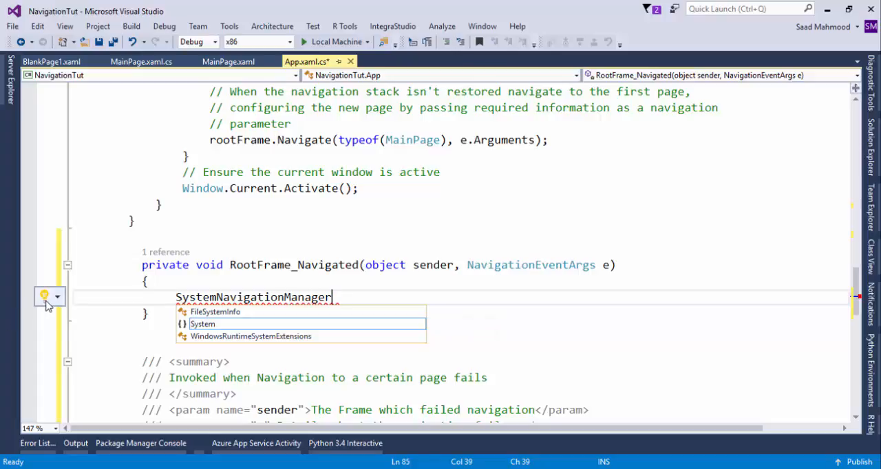
Step: Set GetForCurrentView().AppViewBackButtonVisibility based on ((Frame)sender).CanGoBack
left_click(44, 297)
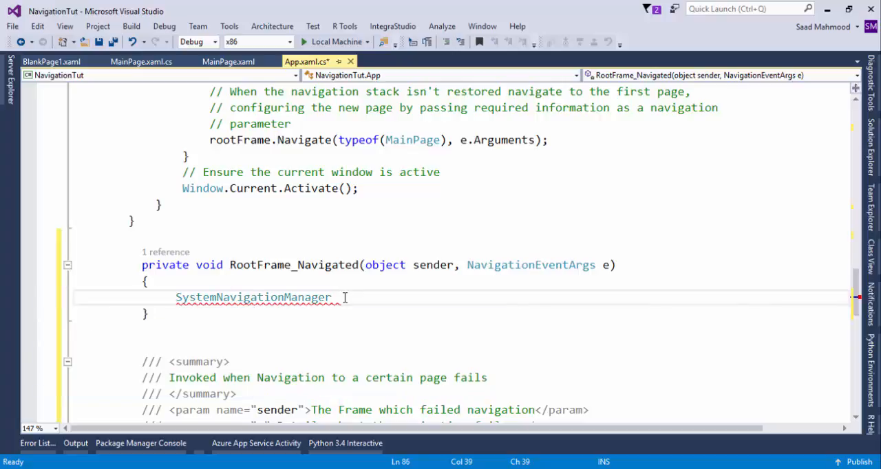
type(".get")
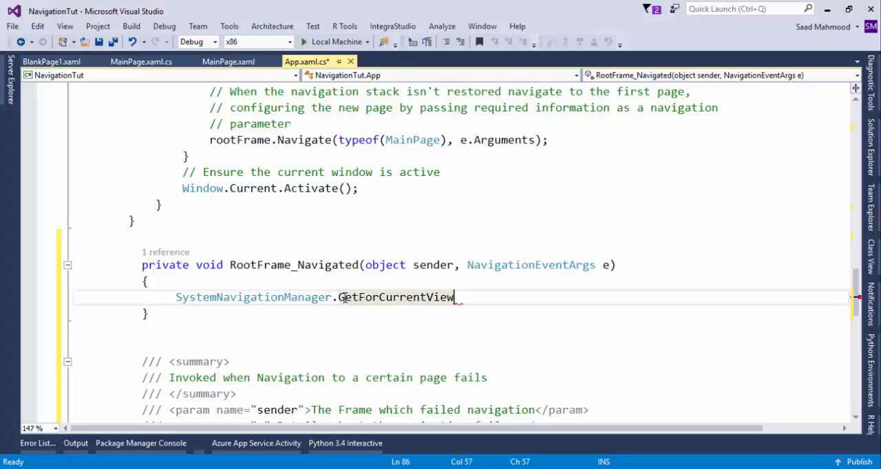
type("().")
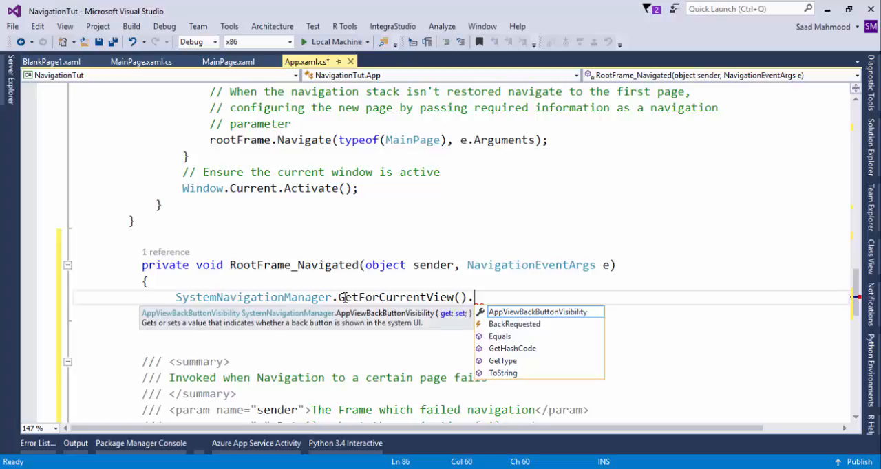
type("Appv")
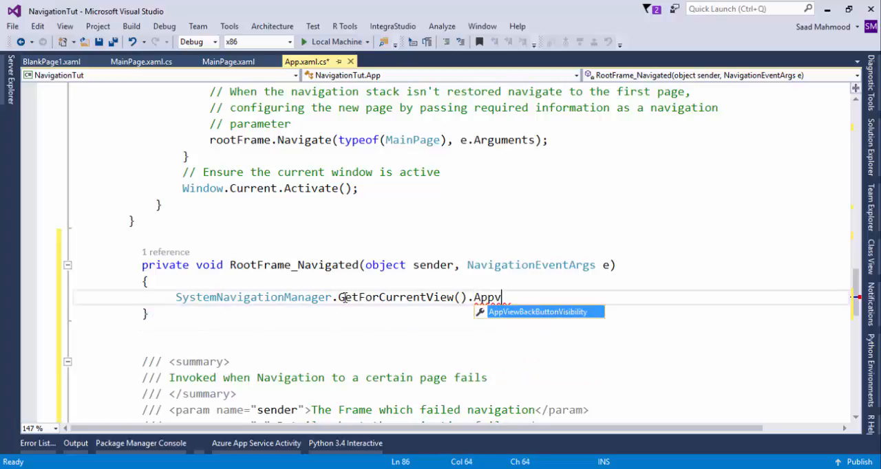
key("Tab")
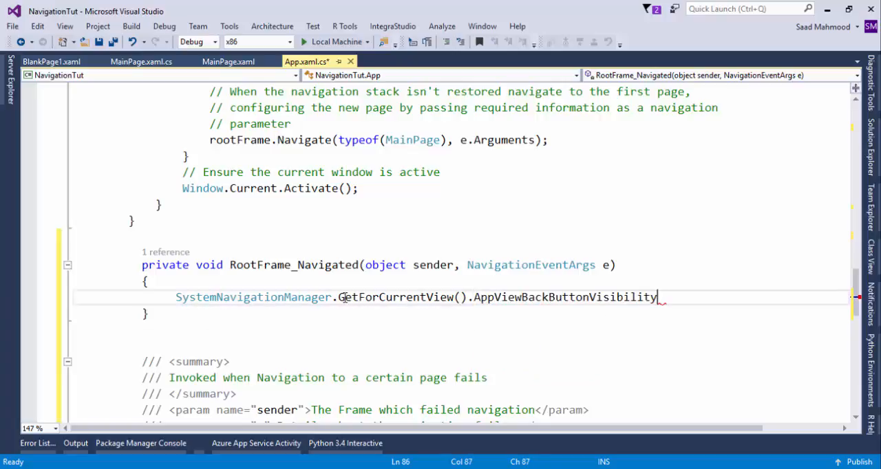
type("=")
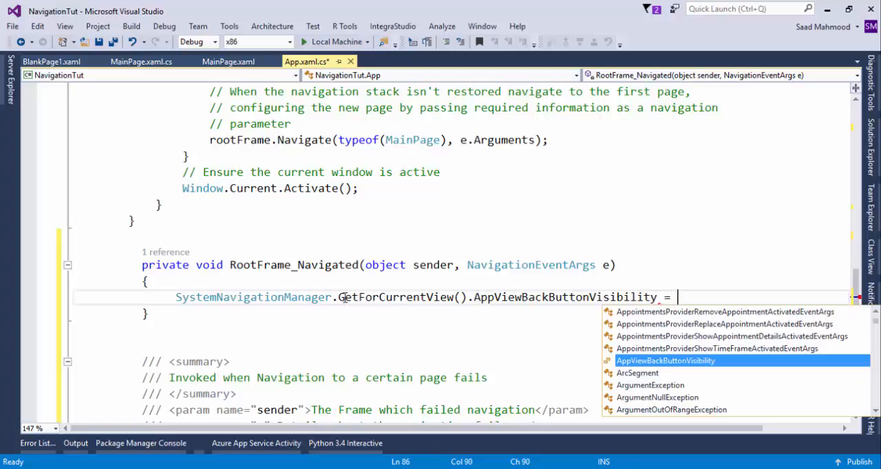
type("(F")
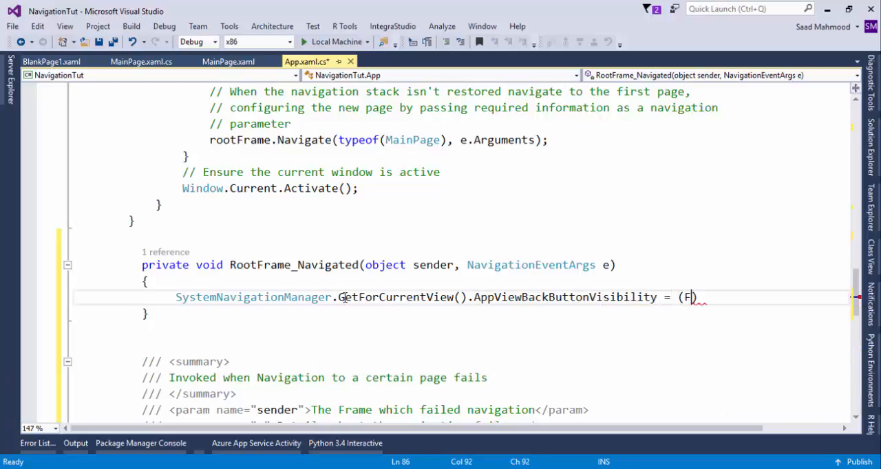
type("rame")
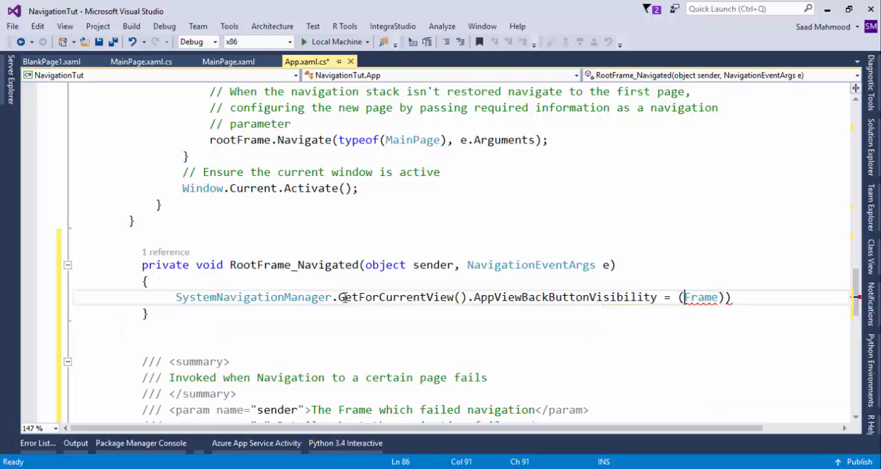
type("(")
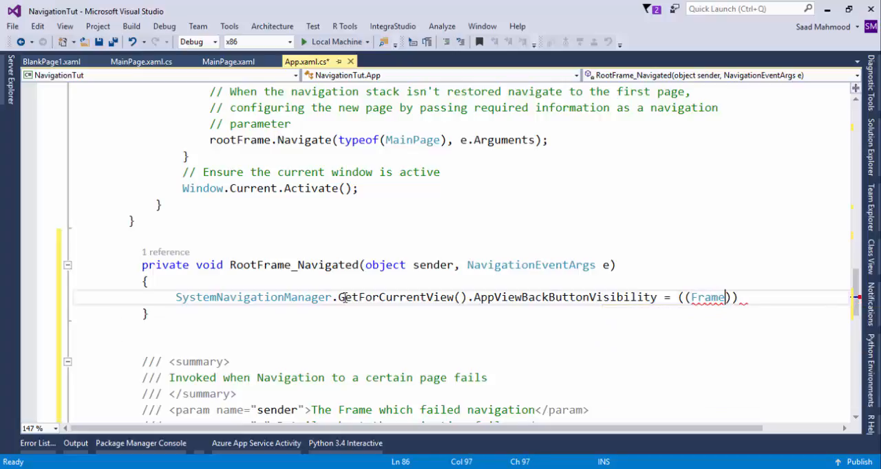
type("sender")
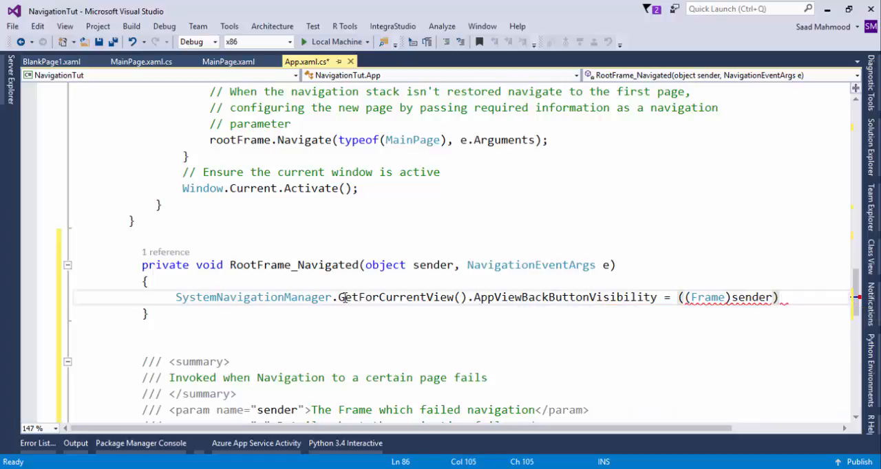
type(".ca")
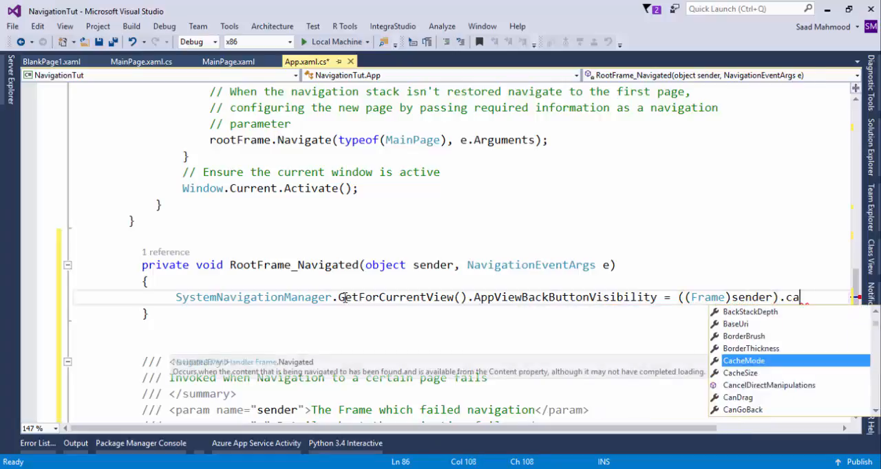
type("m")
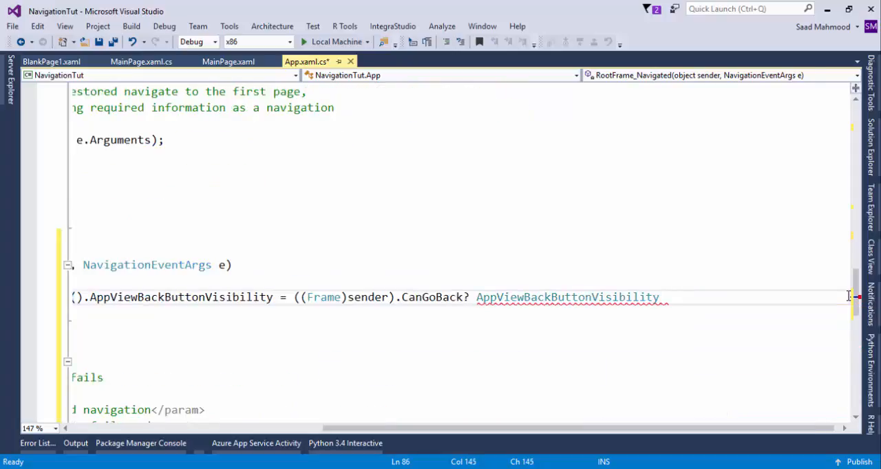
Step: Complete the conditional with AppViewBackButtonVisibility.Visible and AppViewBackButtonVisibility.Collapsed
type(".Visible:")
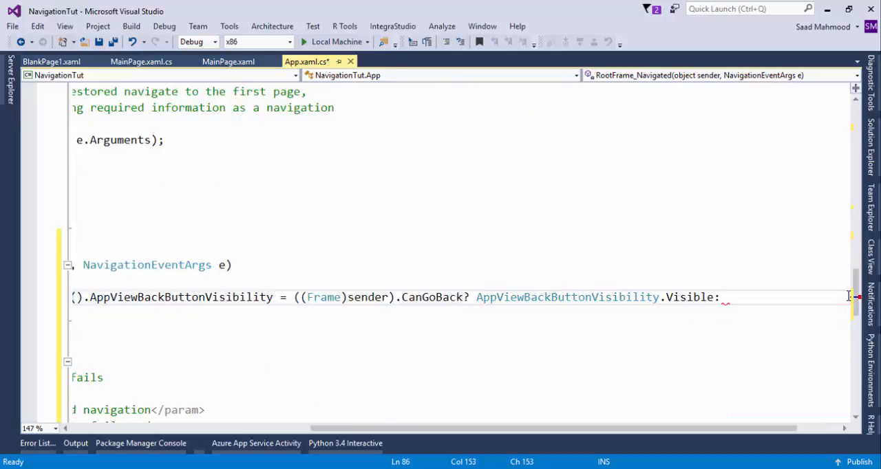
type("app")
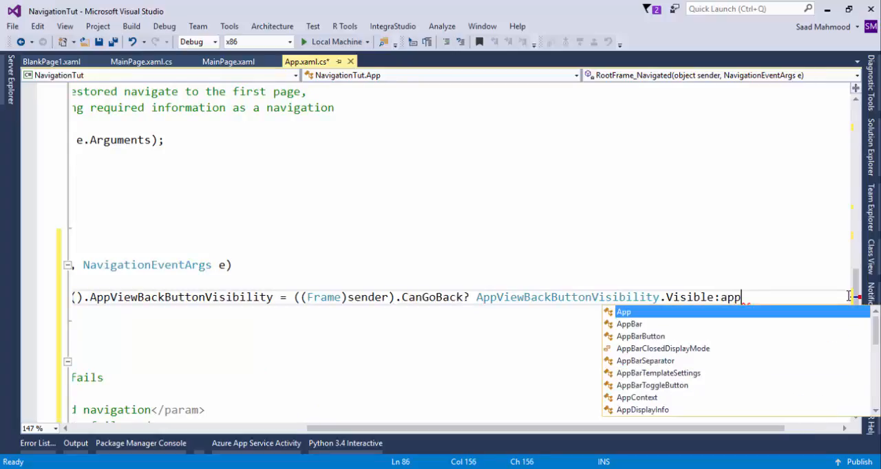
type("vi")
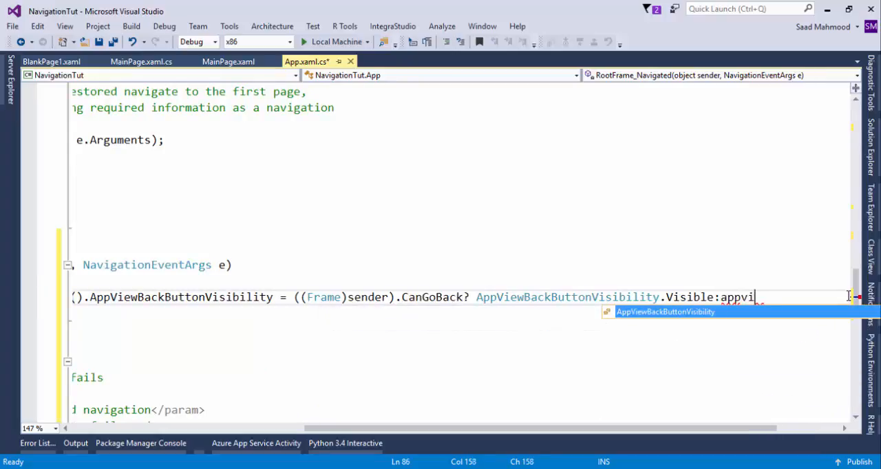
type("AppViewBackButtonVisibility.")
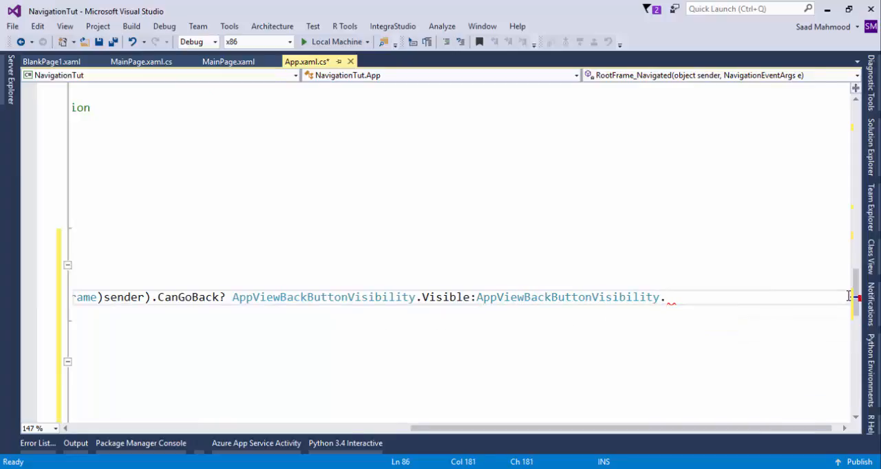
type(".Collapsed;")
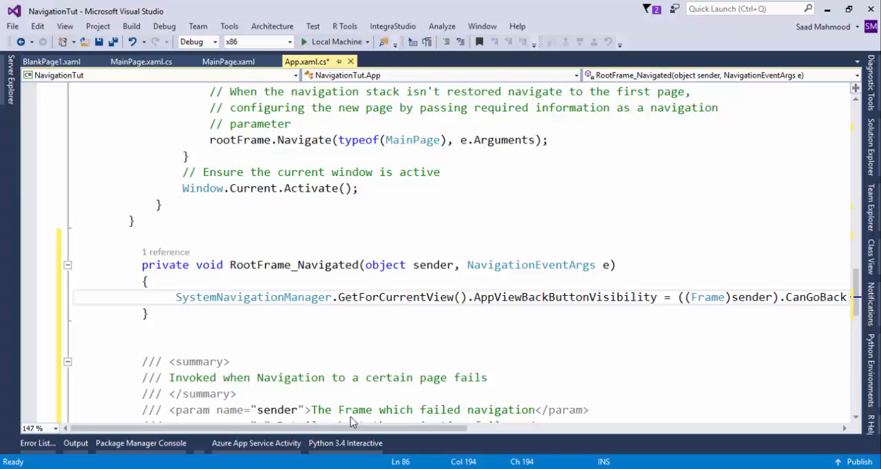
scroll("up", 3)
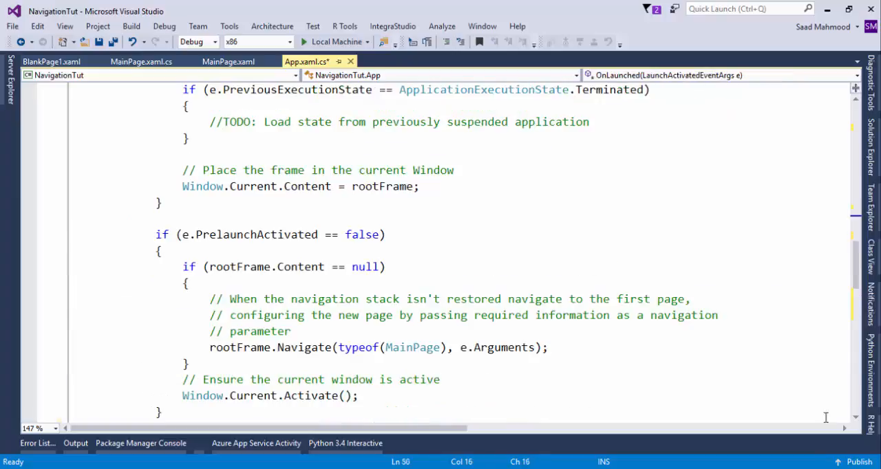
Step: After Window.Current.Content = rootFrame;, subscribe to SystemNavigationManager.GetForCurrentView().BackRequested
left_click_drag(186, 154, 419, 186)
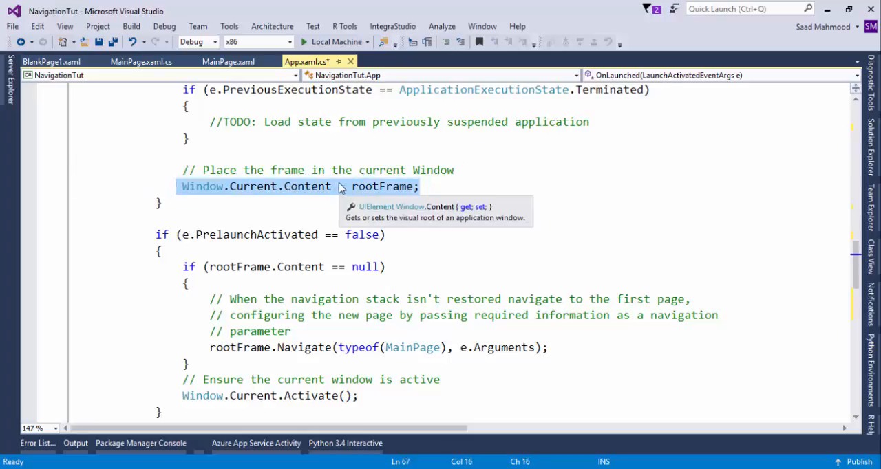
left_click(493, 186)
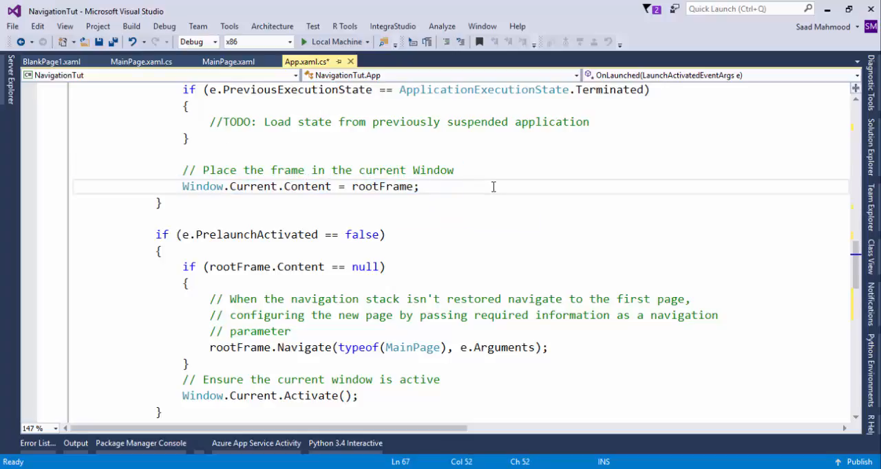
type("SystemNavigationManager")
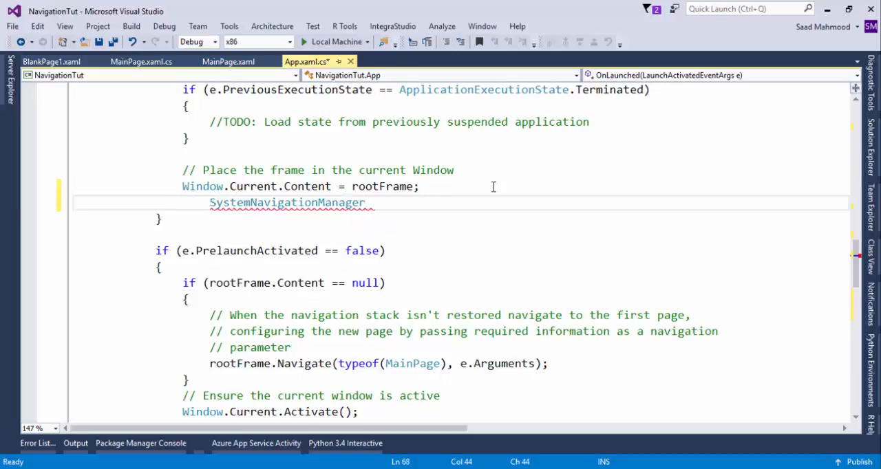
type(".get")
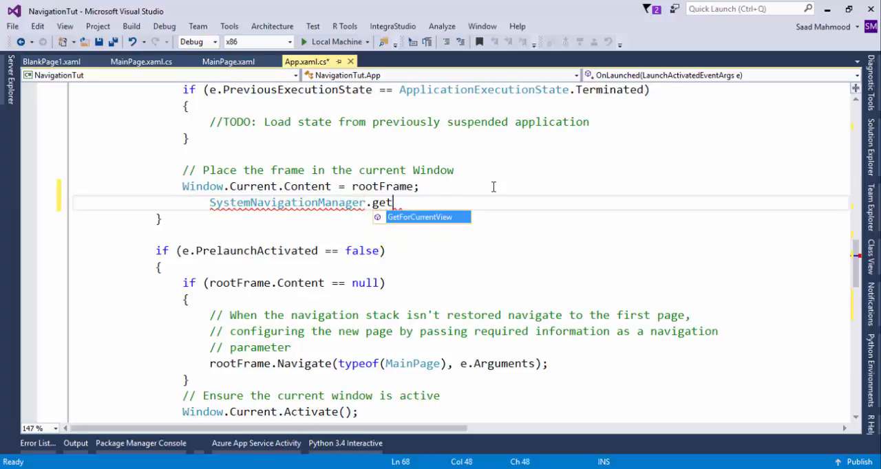
key("Tab")
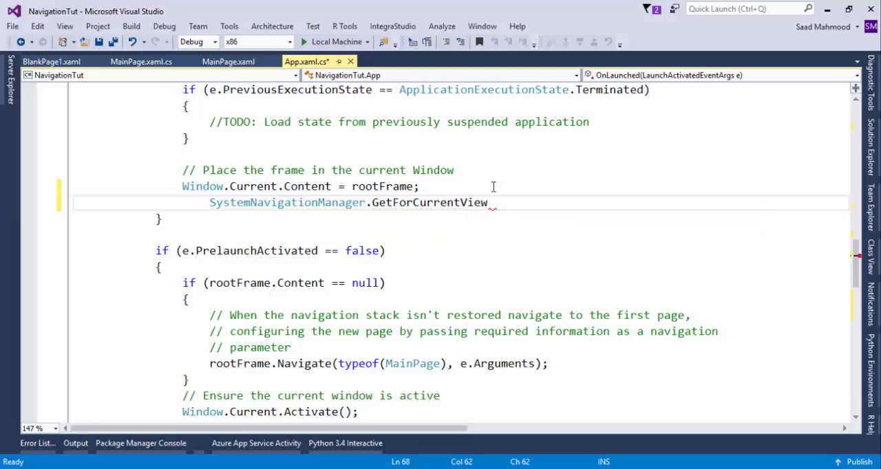
type("()")
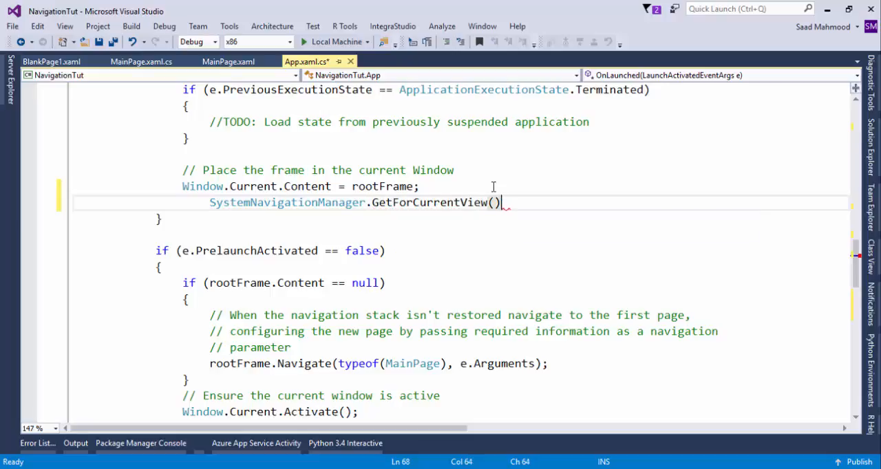
type(".BackRequested")
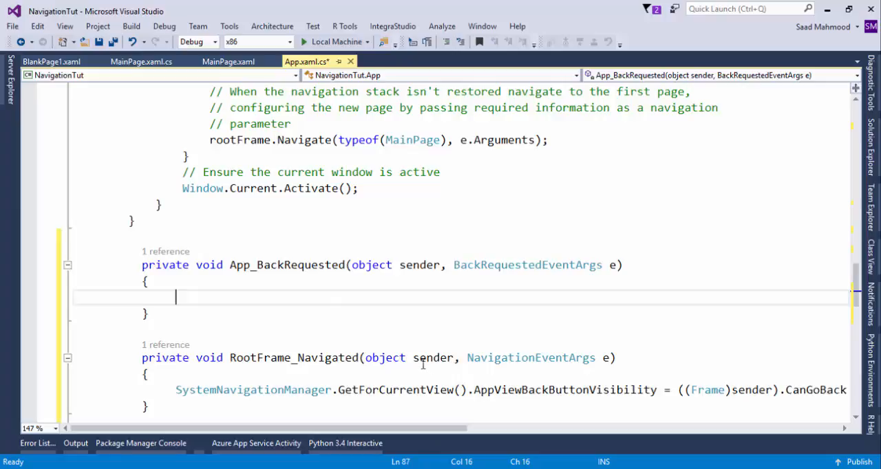
mouse_move(345, 243)
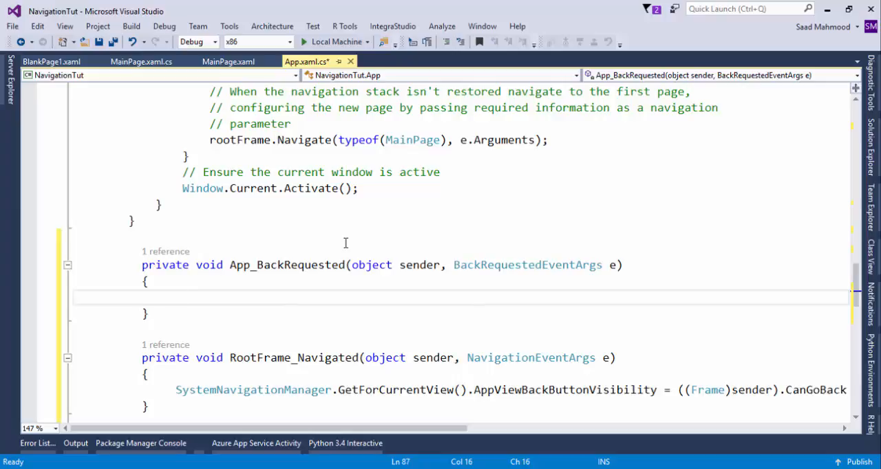
Step: Add Frame rootFram = Window.Current.Content as Frame; to App_BackRequested, fixing the Widnows typo
type("Frame")
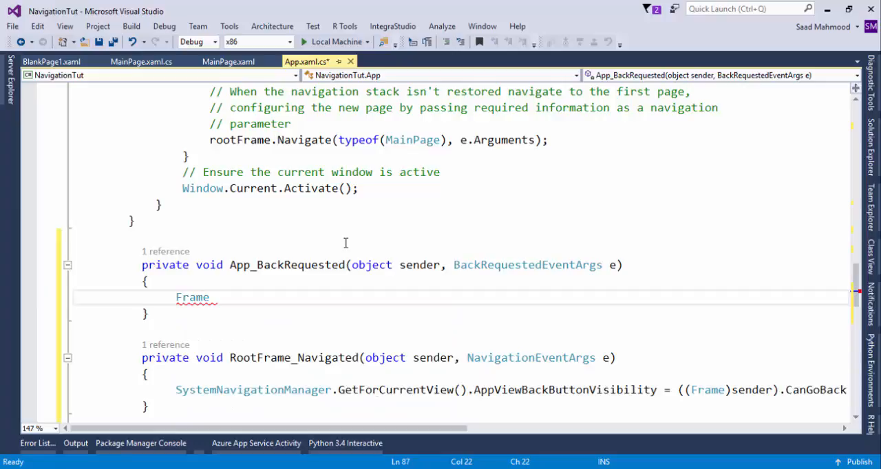
type("rootFram =")
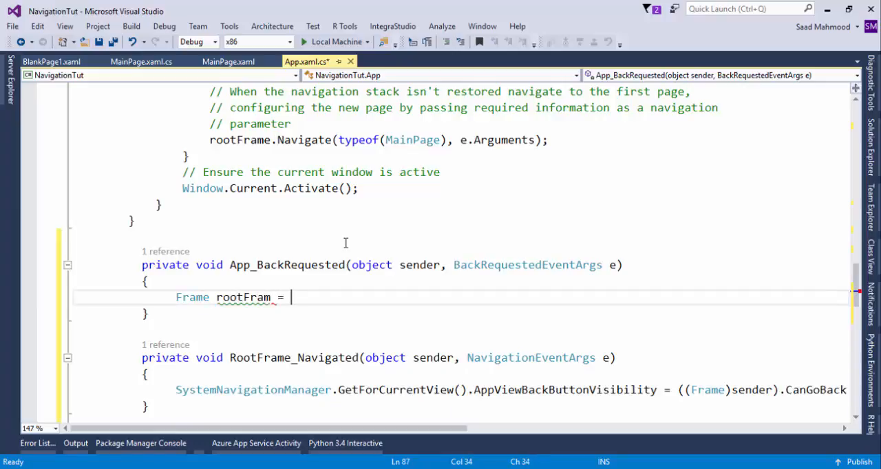
type("Widnows.cor")
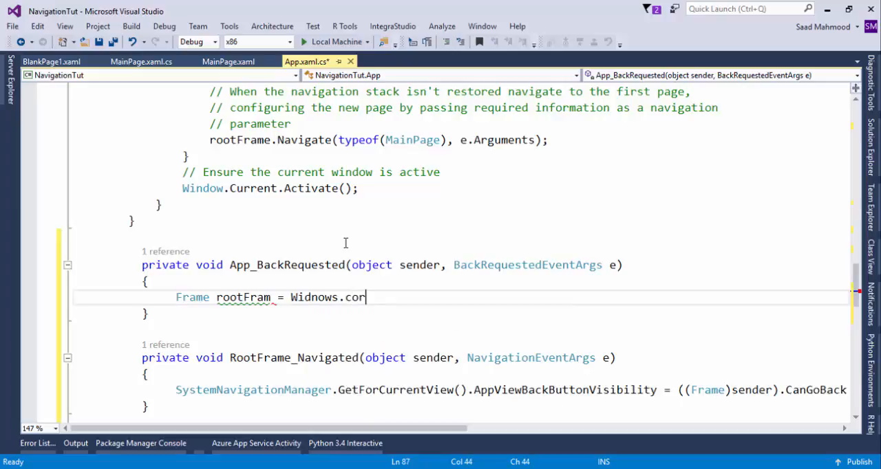
key("backspace")
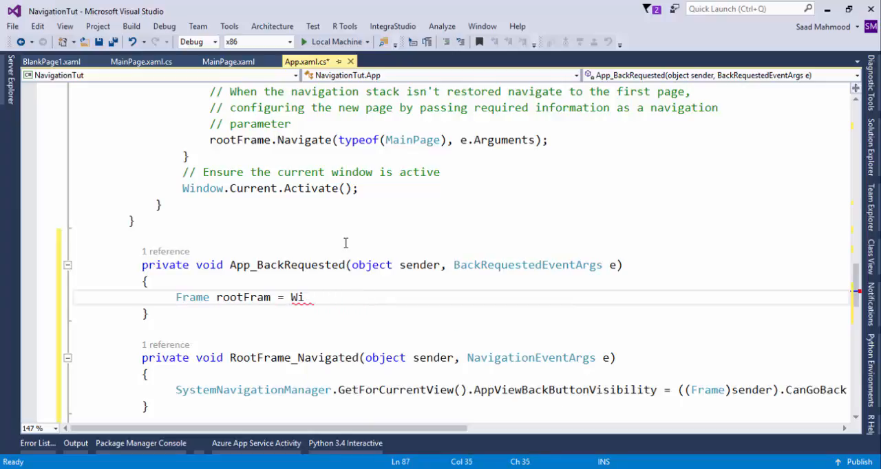
type("n")
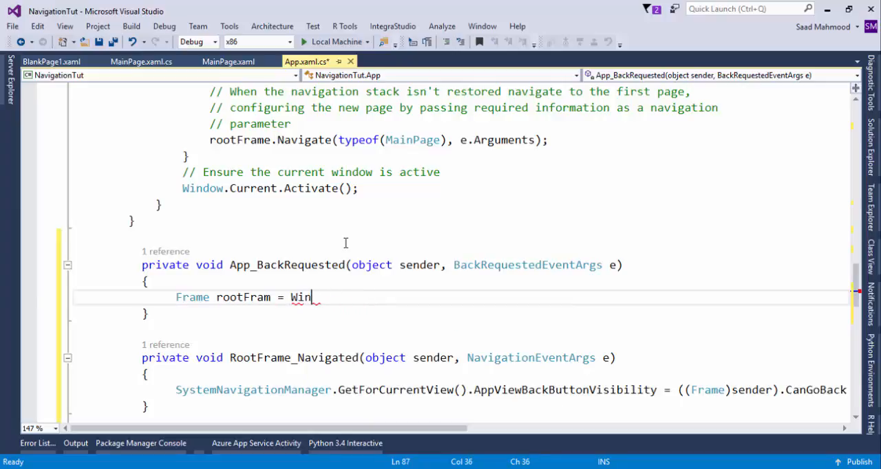
type("o")
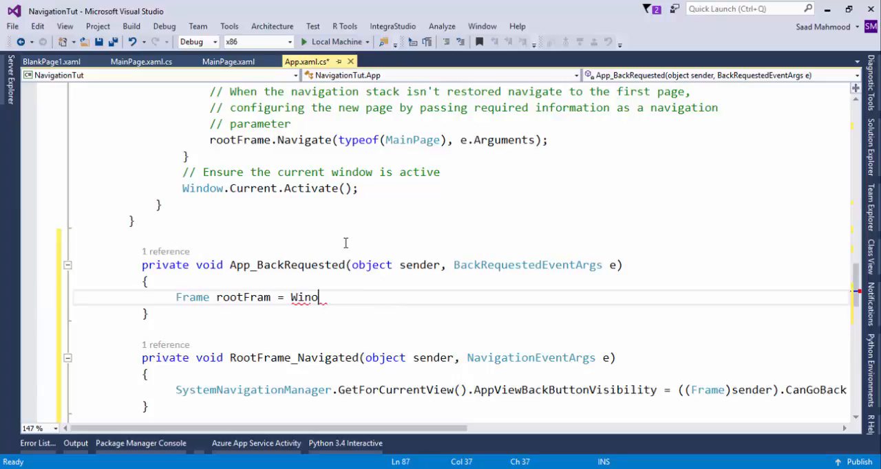
type("dow.")
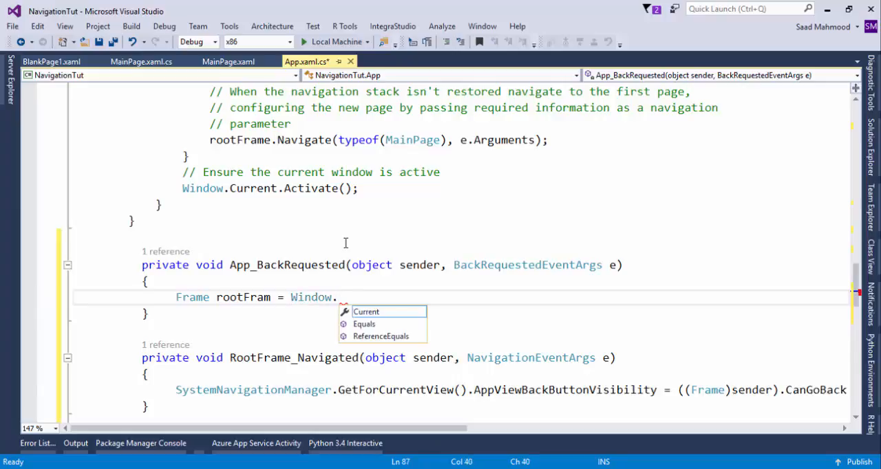
type("Current.c")
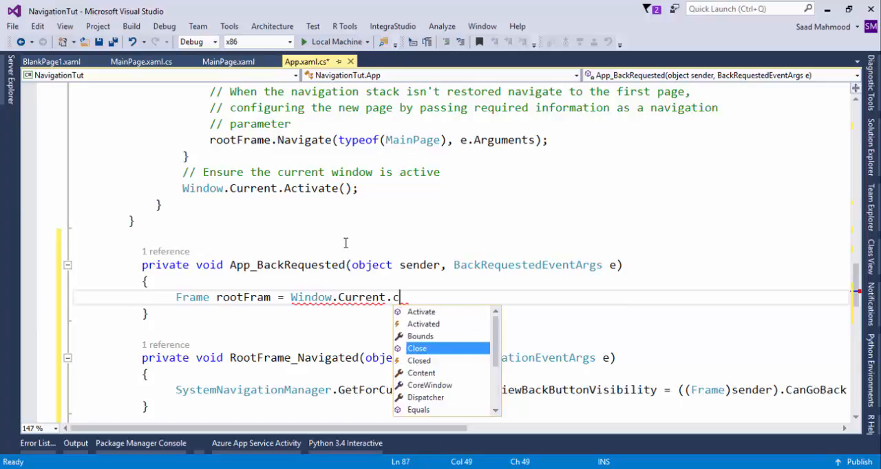
type("ontent")
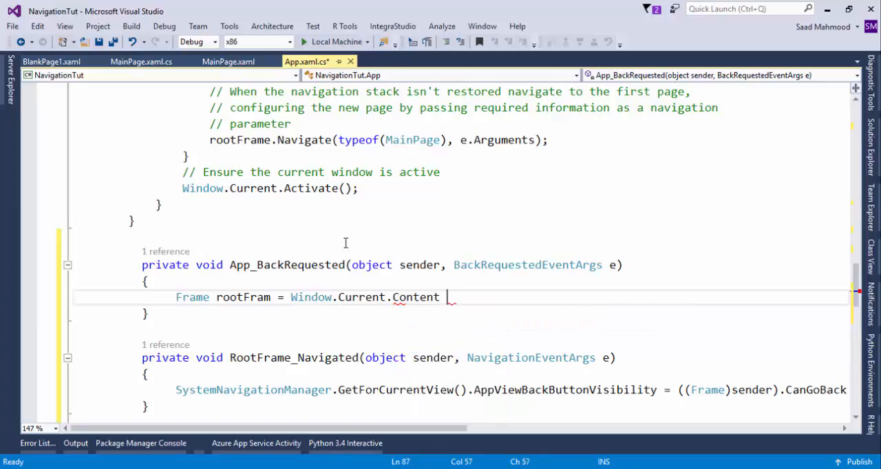
type("as Frame;")
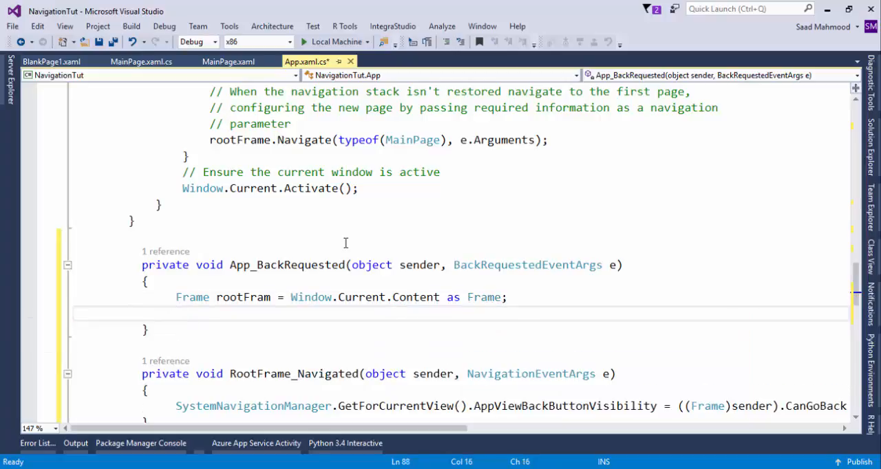
Step: Add an if (rootFrame.CanGoBack) block calling rootFrame.GoBack() and setting e.Handled = true
type("if()")
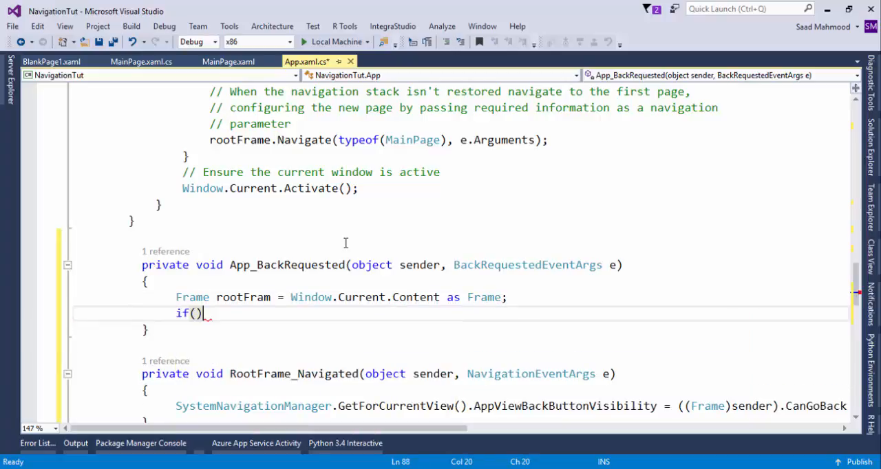
type("rootFram")
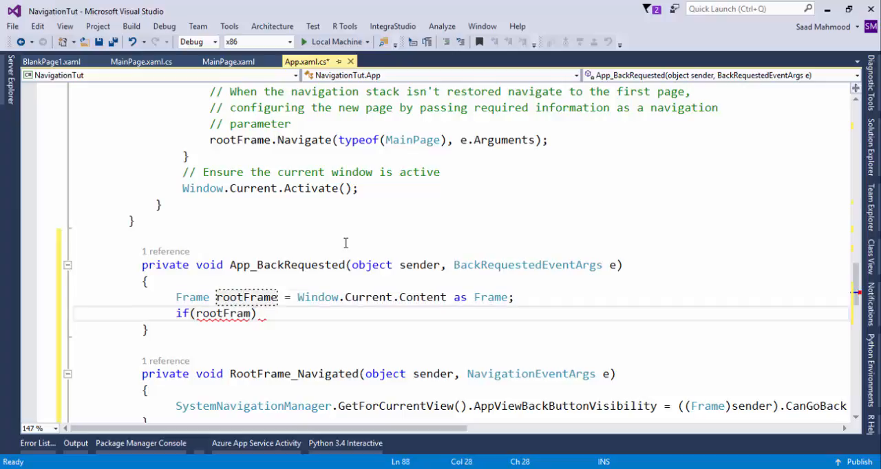
type("e.")
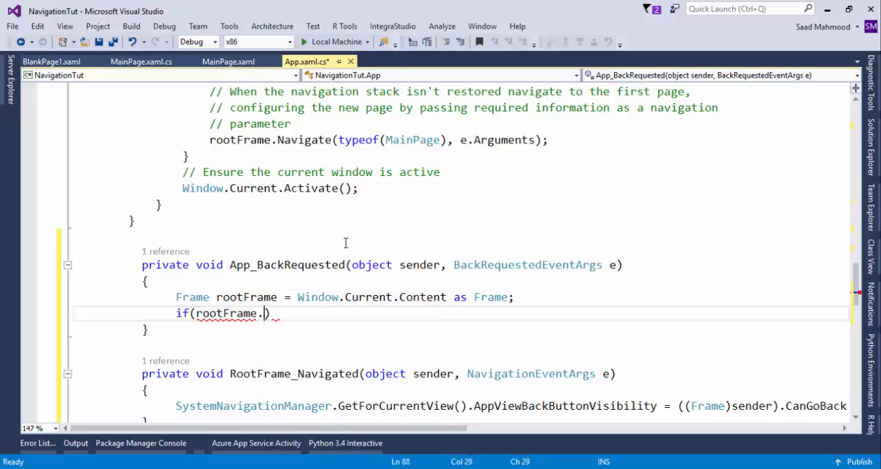
type("ca")
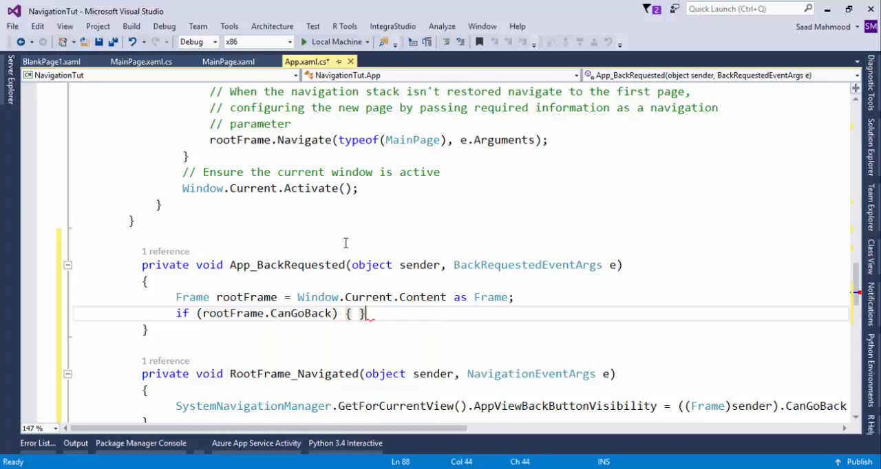
key("Enter")
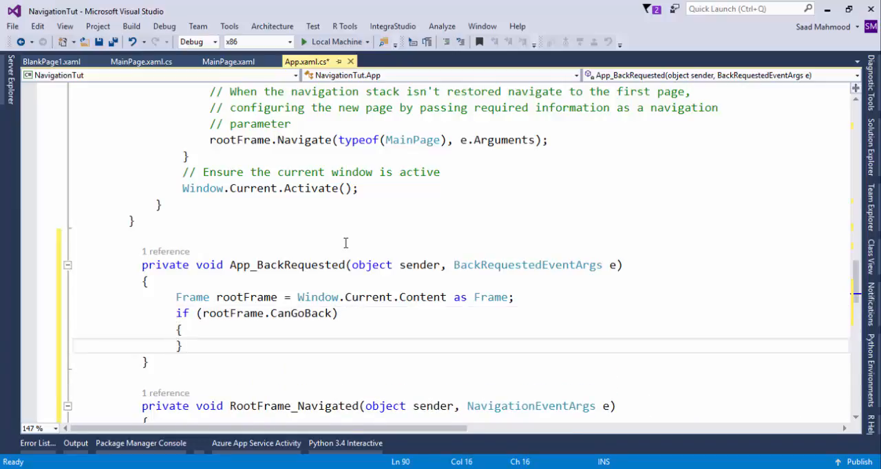
type("rootFrame.g")
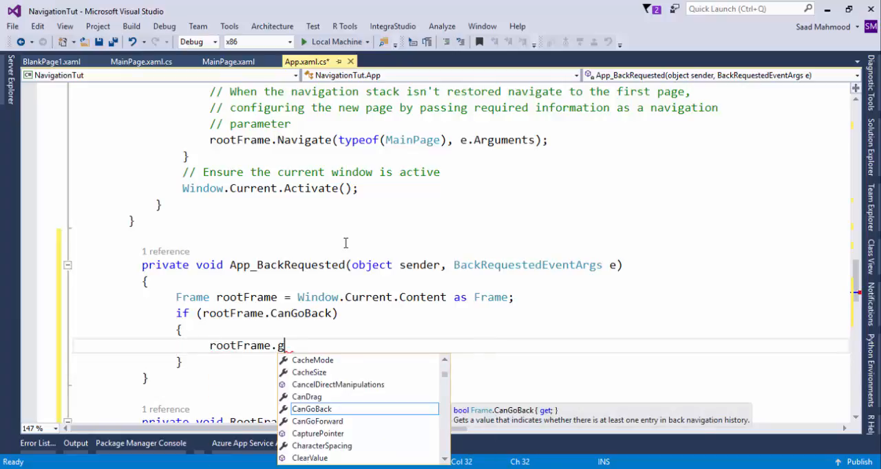
type("oBack;")
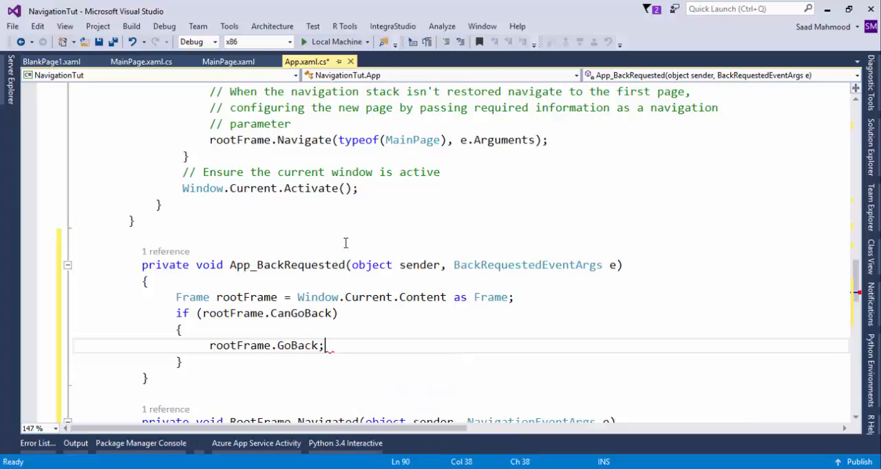
type("()")
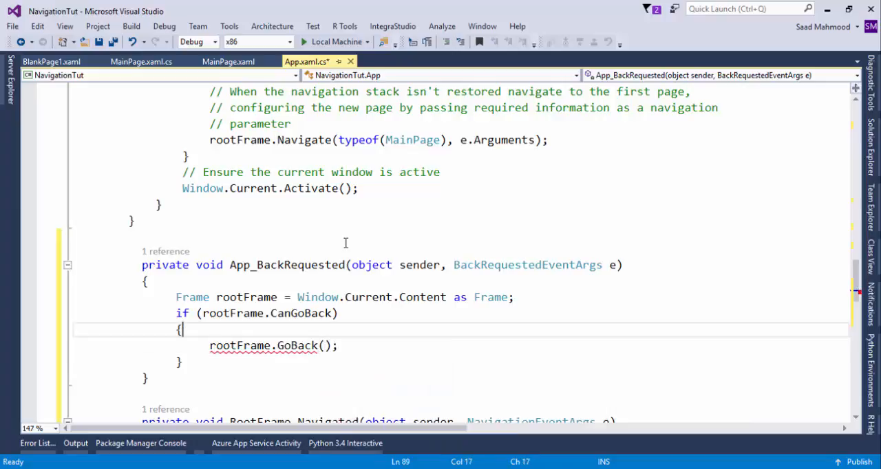
type("e.")
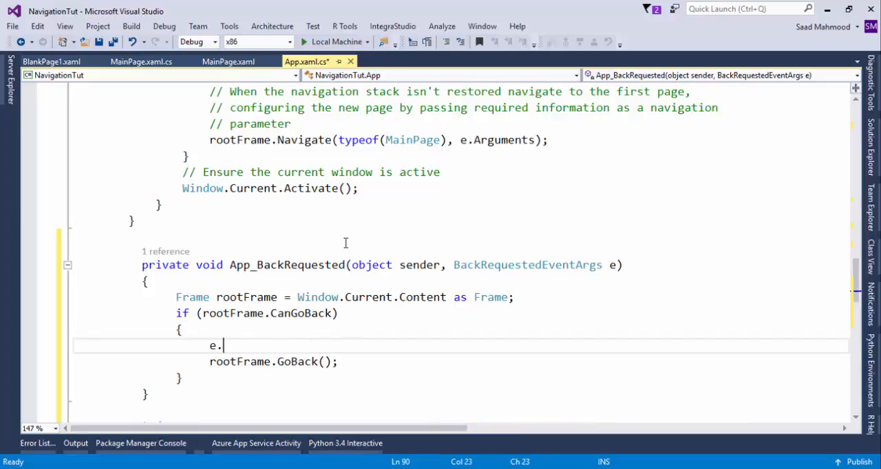
type("Handled =")
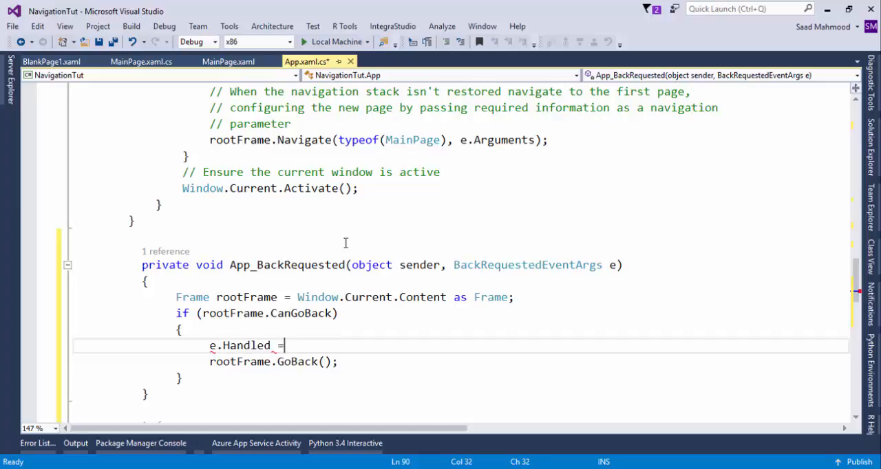
type("true;")
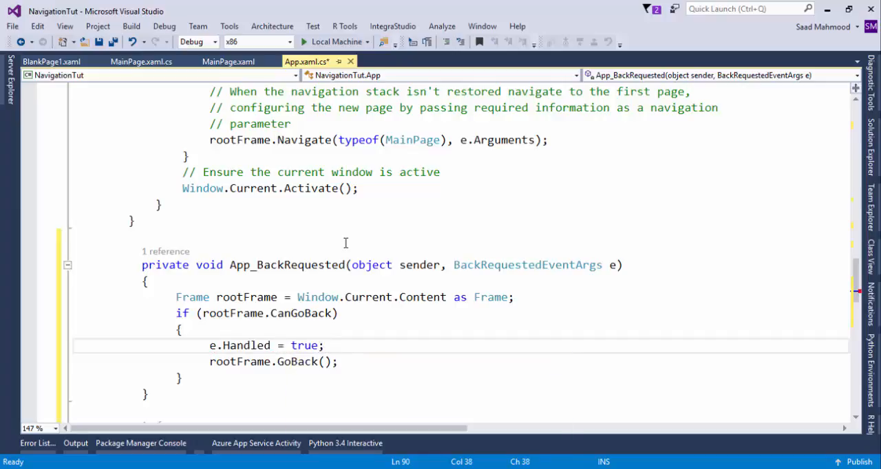
mouse_move(686, 337)
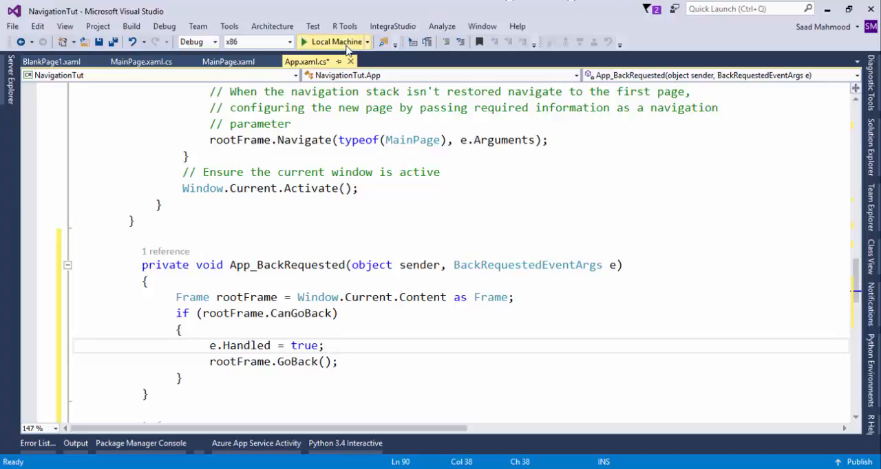
Step: Debug the app, go to Next Page, then return using the title-bar back arrow
left_click(335, 42)
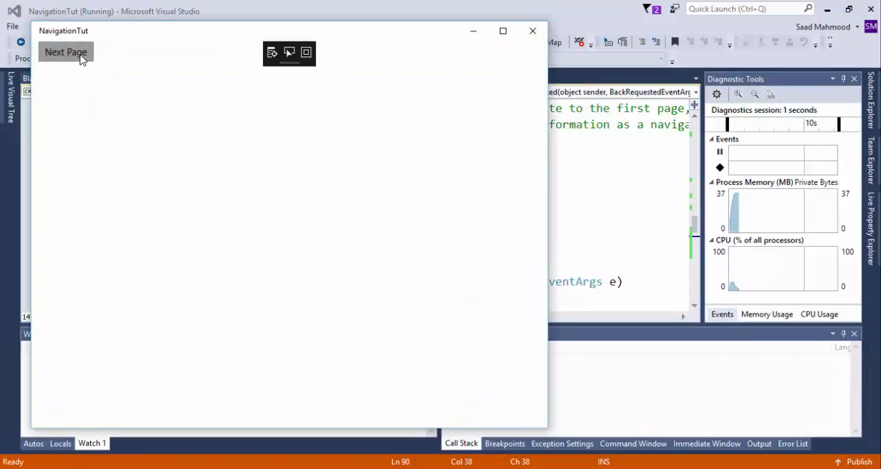
left_click(65, 52)
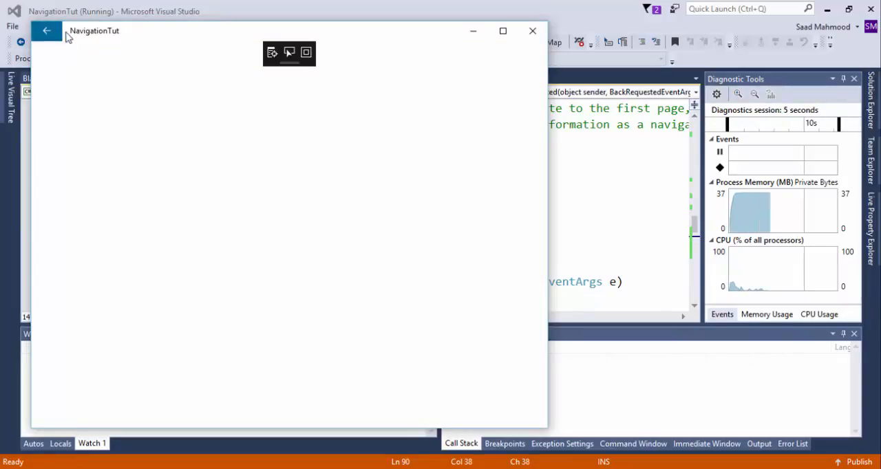
left_click(47, 30)
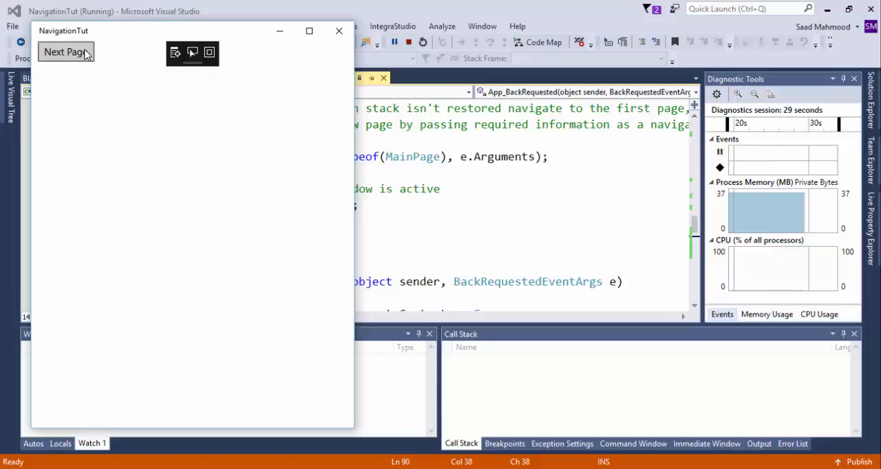
left_click(66, 52)
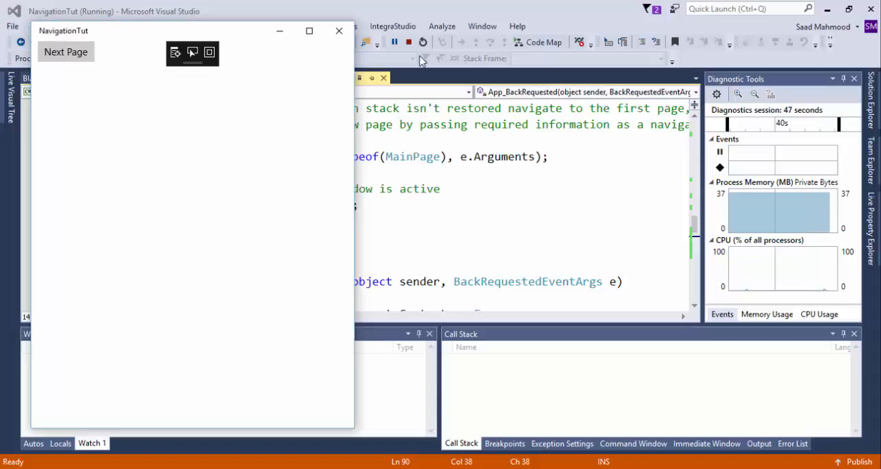
mouse_move(408, 42)
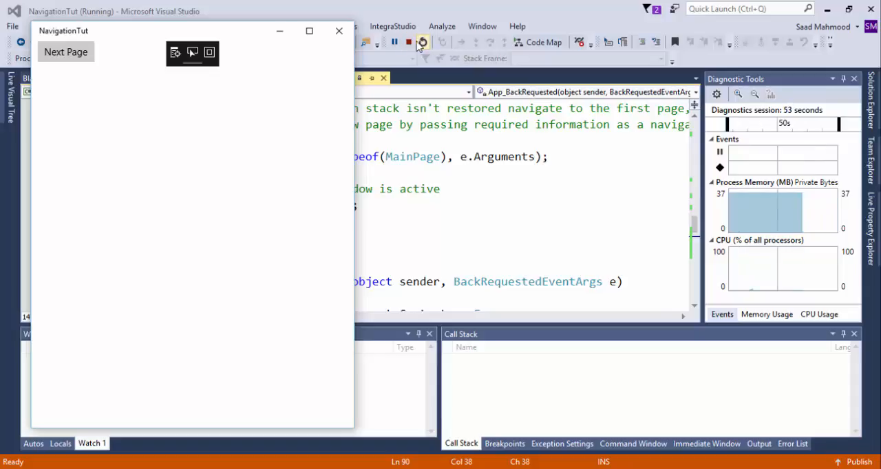
mouse_move(409, 42)
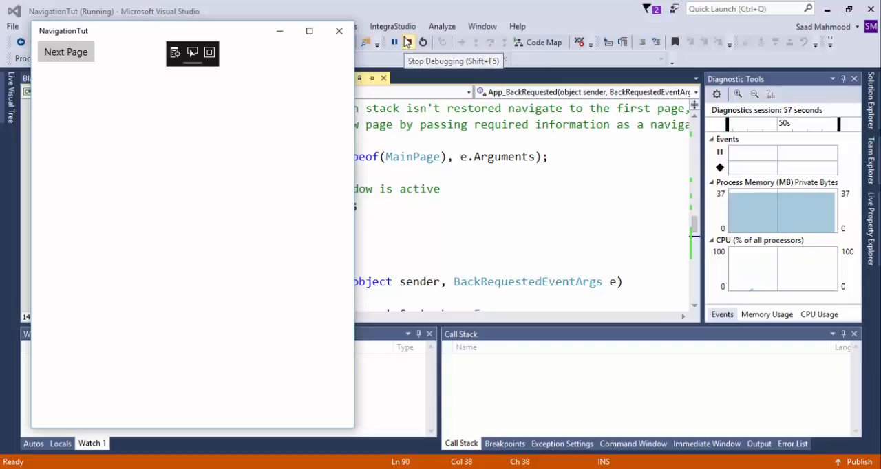
mouse_move(423, 42)
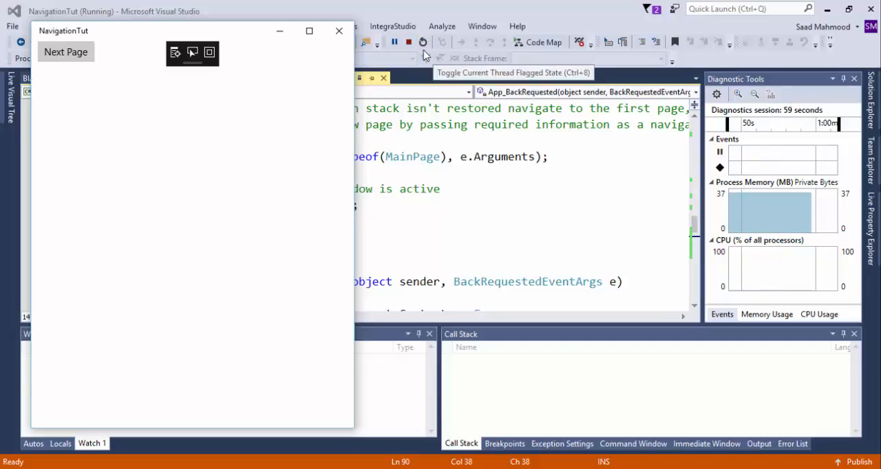